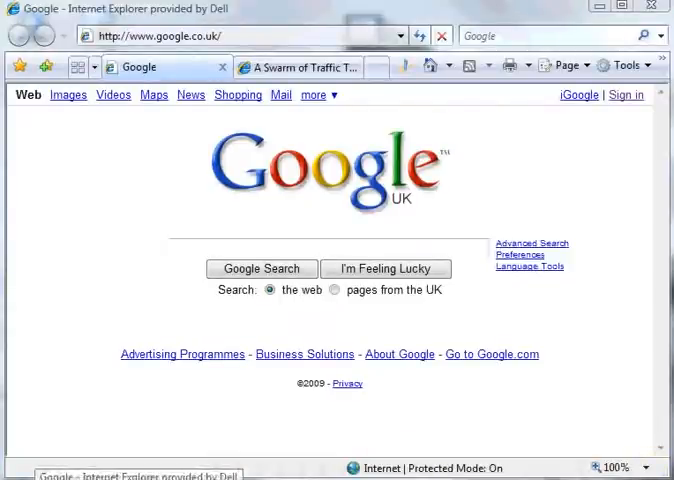
- Search Google for "winaudit" to find its download pages
{"action": "type", "text": "winaudit"}
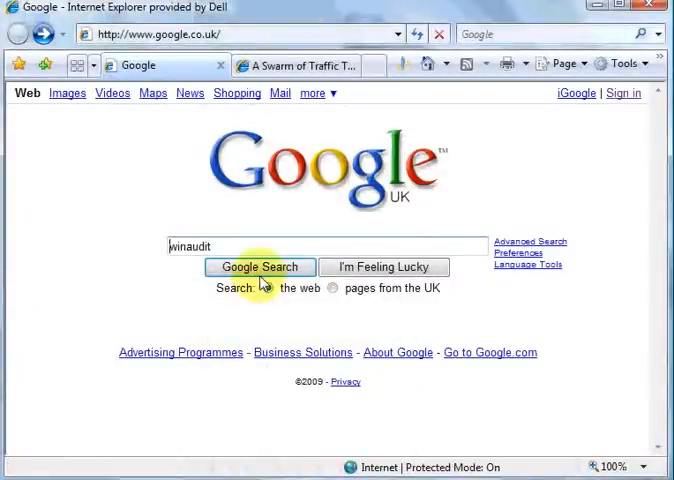
{"action": "left_click", "coordinate": [260, 268]}
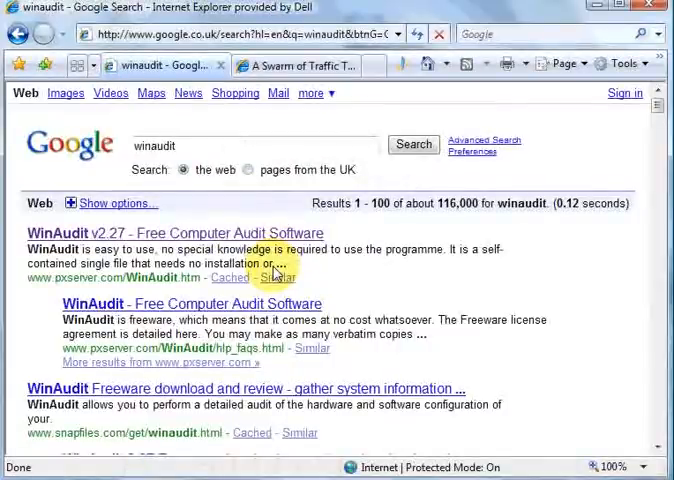
{"action": "mouse_move", "coordinate": [108, 232]}
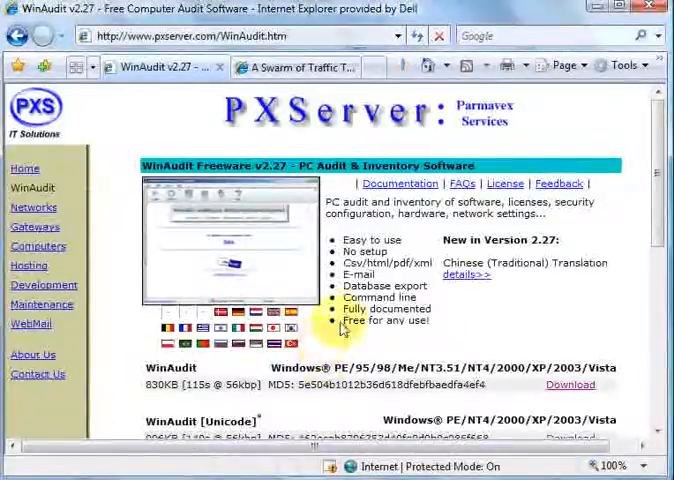
{"action": "mouse_move", "coordinate": [520, 128]}
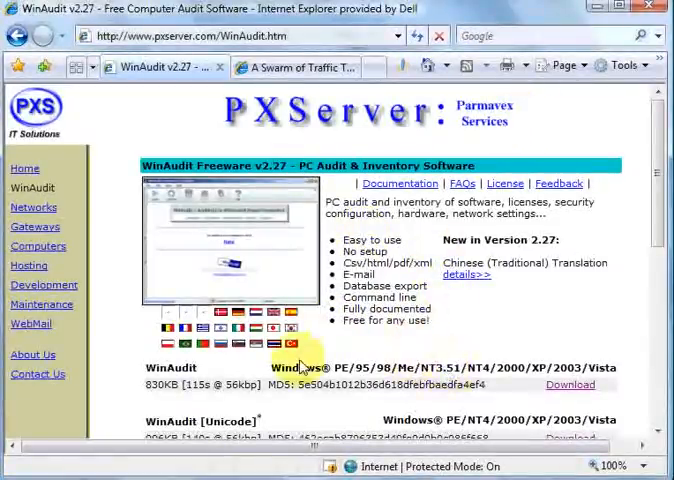
{"action": "mouse_move", "coordinate": [420, 376]}
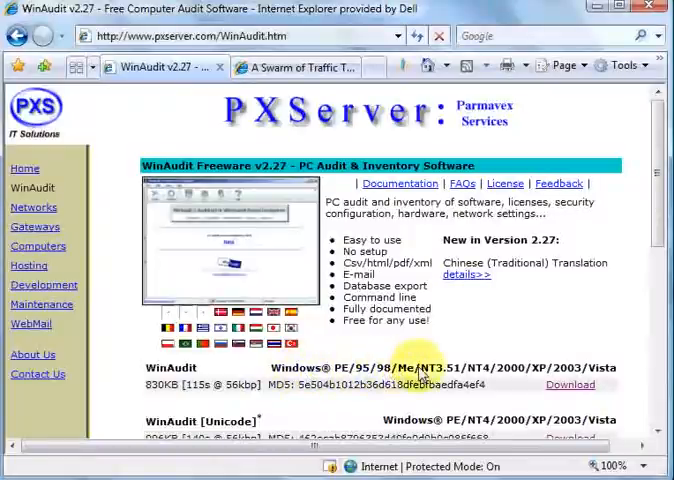
{"action": "mouse_move", "coordinate": [628, 376]}
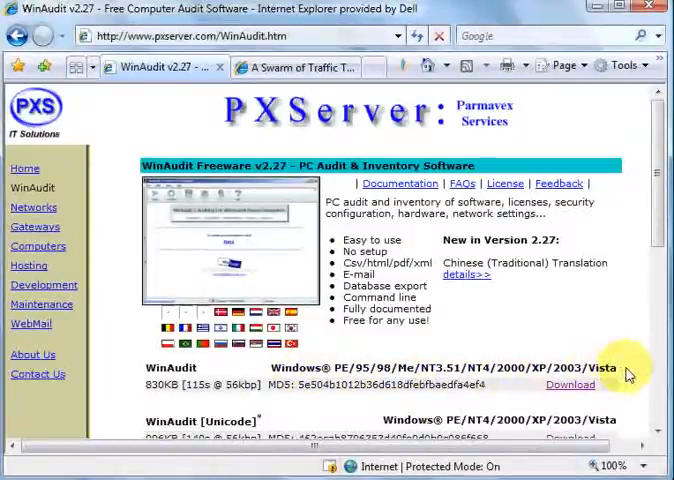
{"action": "mouse_move", "coordinate": [504, 378]}
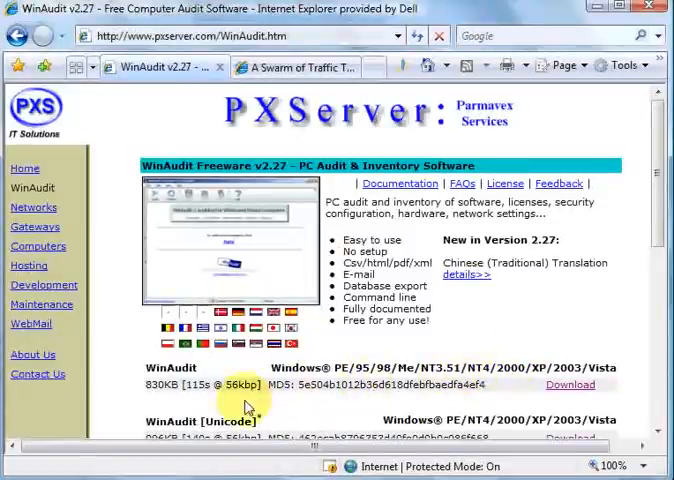
{"action": "mouse_move", "coordinate": [600, 316]}
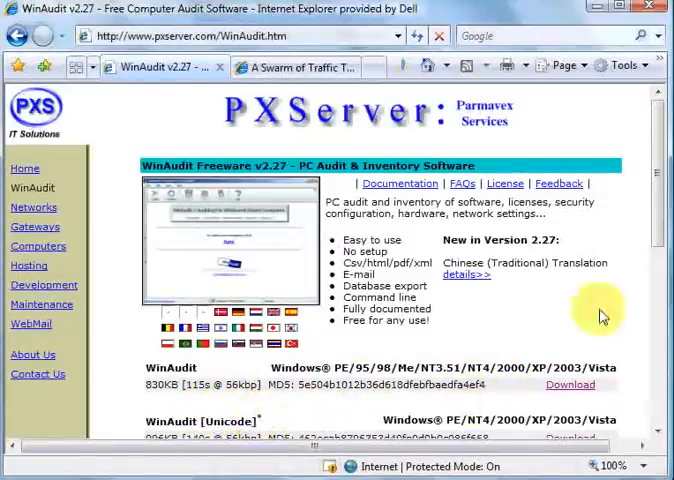
- Scroll the PXServer WinAudit page down to the standard and Unicode download links
{"action": "scroll", "scroll_direction": "down", "scroll_amount": 3}
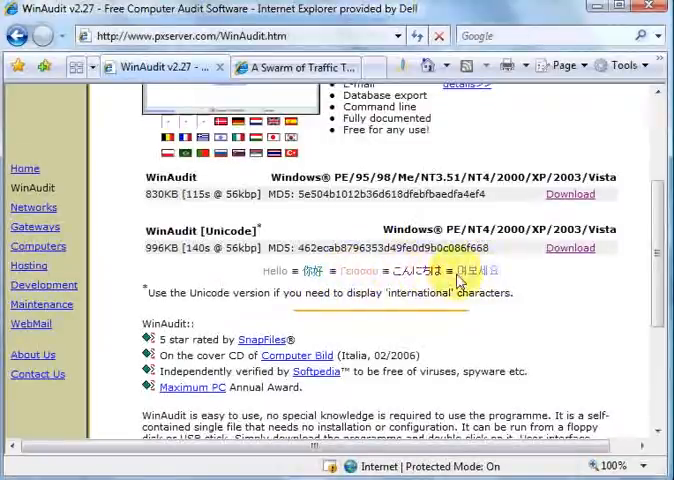
{"action": "mouse_move", "coordinate": [490, 200]}
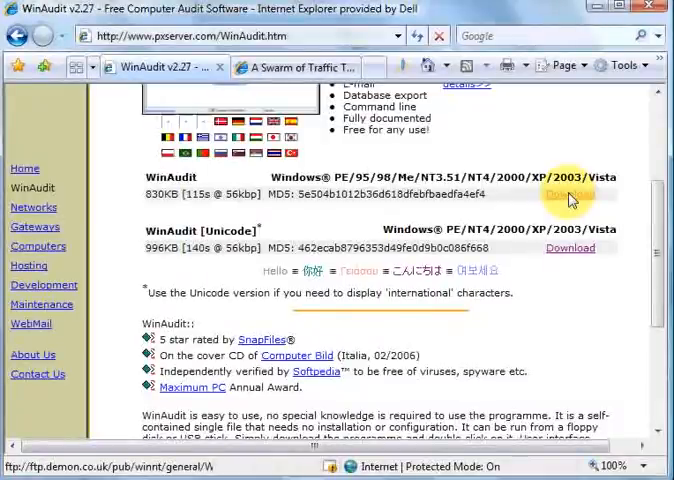
- Download the Windows version of WinAudit and run it from the security warning
{"action": "left_click", "coordinate": [568, 194]}
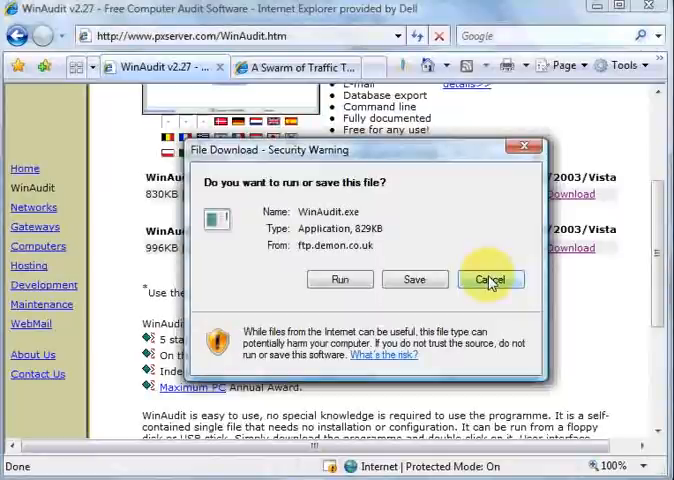
{"action": "left_click", "coordinate": [492, 280]}
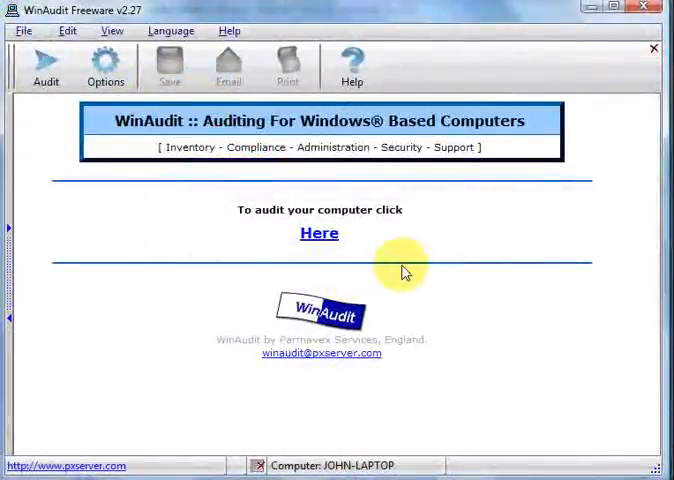
{"action": "mouse_move", "coordinate": [440, 270]}
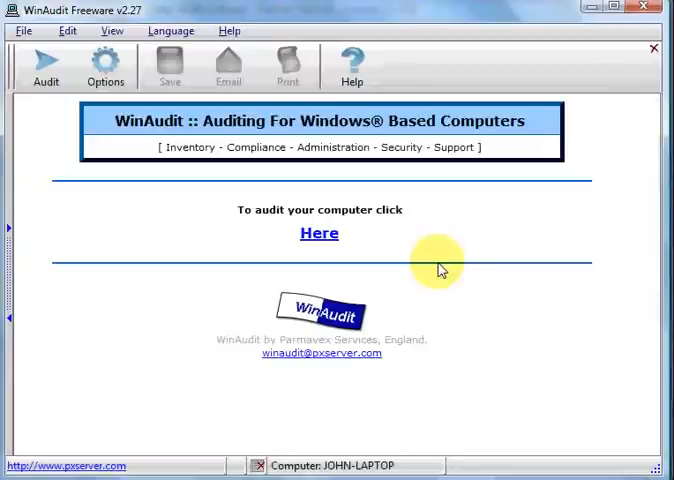
{"action": "mouse_move", "coordinate": [44, 132]}
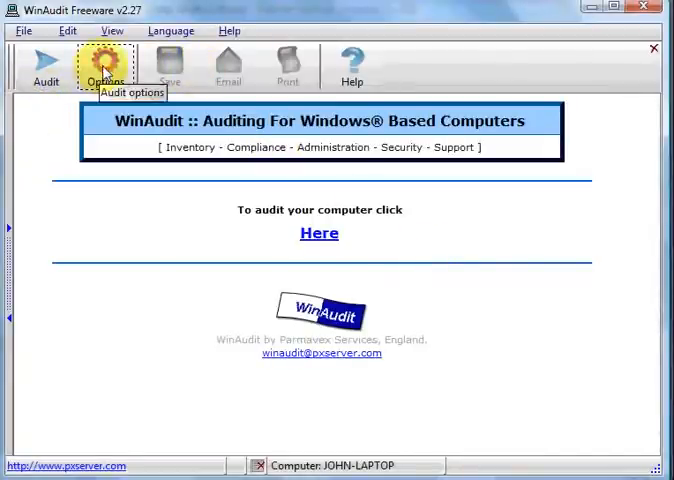
- Review the audit categories in Options, leaving every category checked, and apply the selection
{"action": "left_click", "coordinate": [104, 64]}
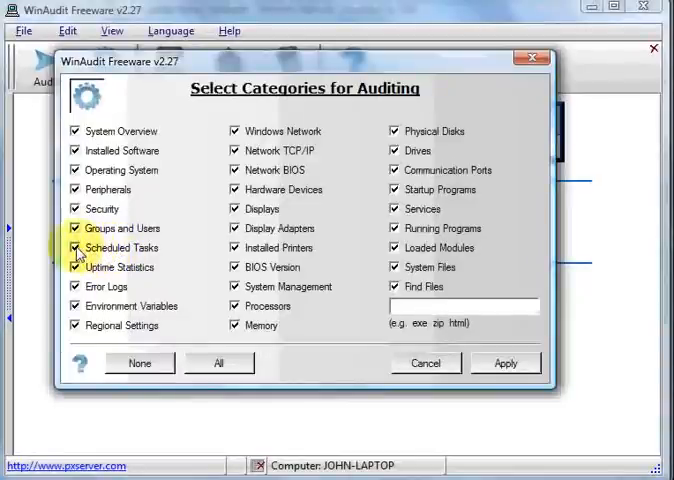
{"action": "left_click", "coordinate": [76, 248]}
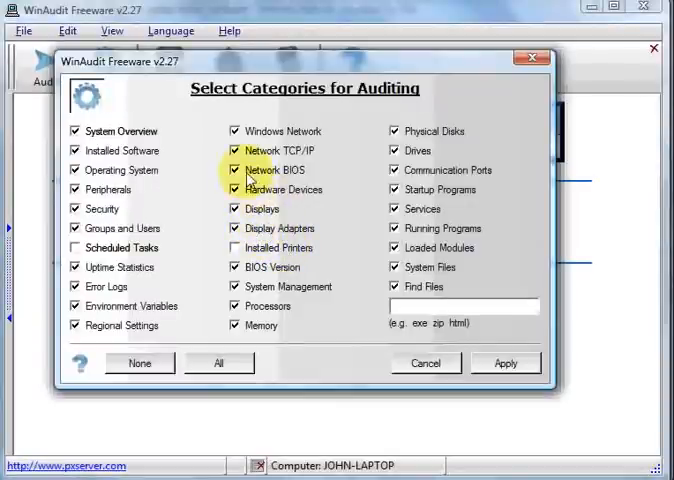
{"action": "left_click", "coordinate": [234, 150]}
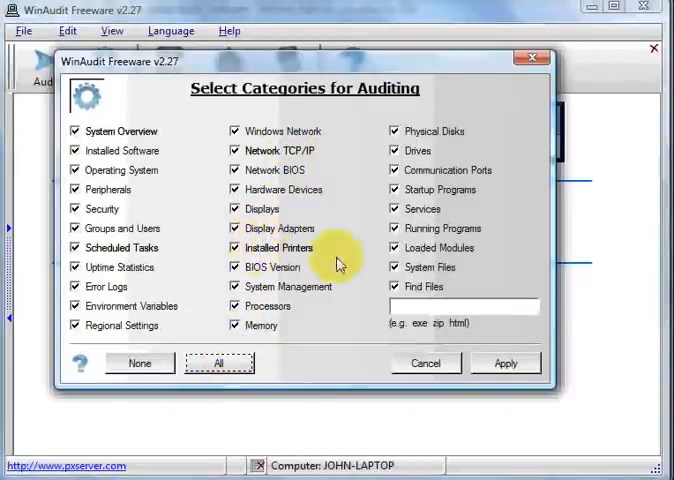
{"action": "mouse_move", "coordinate": [504, 362]}
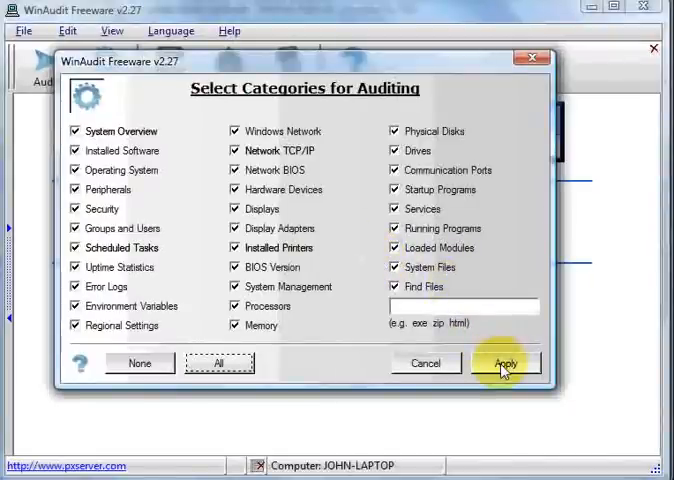
{"action": "left_click", "coordinate": [506, 364]}
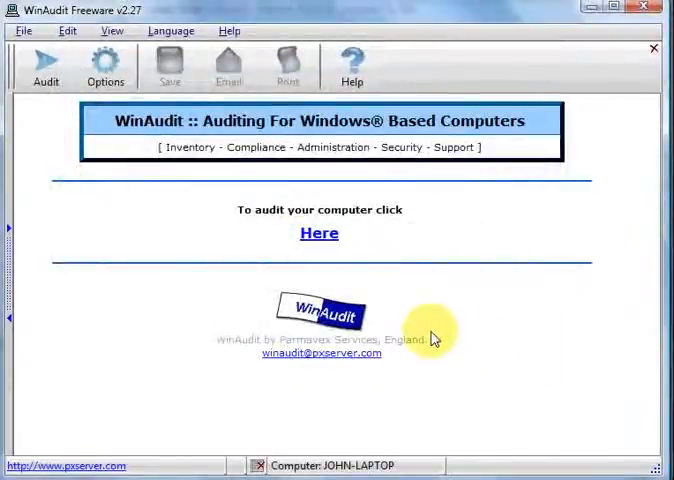
{"action": "mouse_move", "coordinate": [220, 212]}
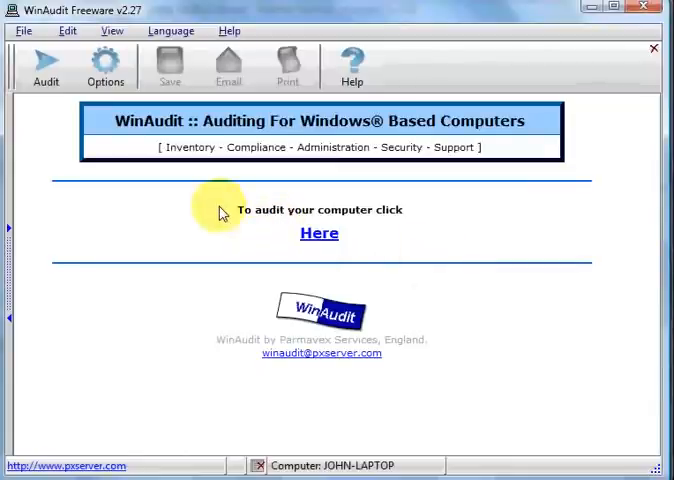
{"action": "mouse_move", "coordinate": [400, 218]}
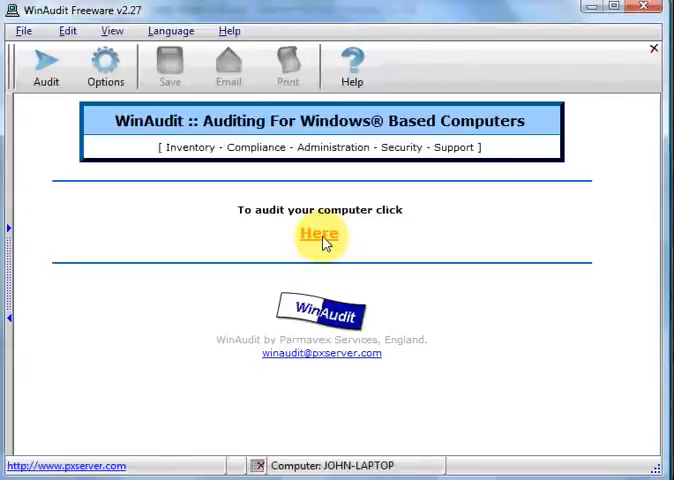
- Start the computer audit from the 'Here' link, landing in the Audit Report help topic
{"action": "left_click", "coordinate": [320, 234]}
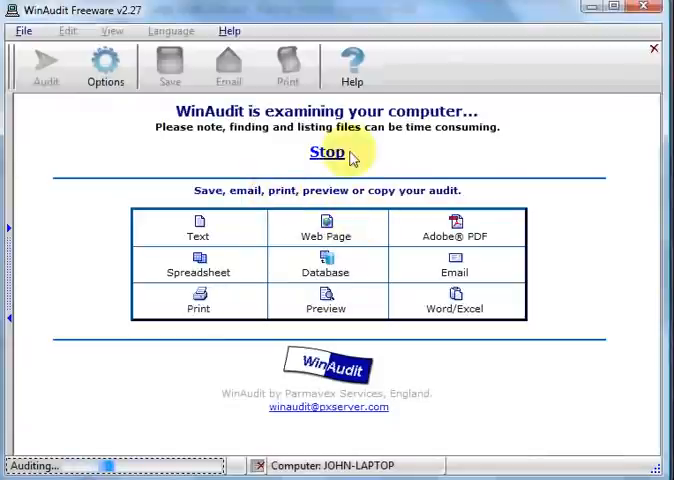
{"action": "mouse_move", "coordinate": [238, 138]}
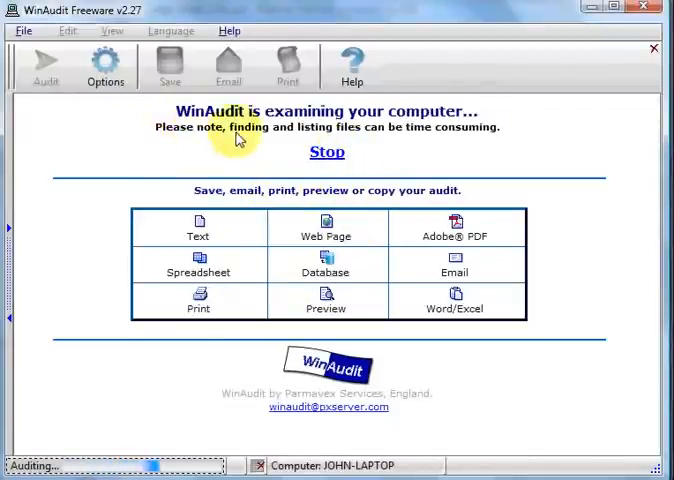
{"action": "mouse_move", "coordinate": [452, 148]}
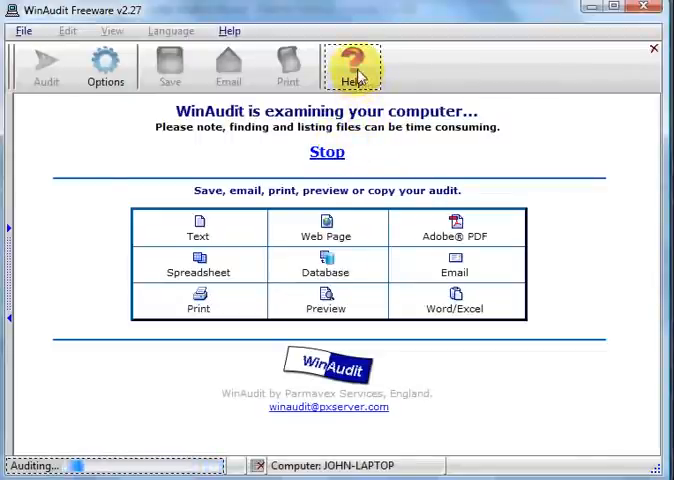
{"action": "left_click", "coordinate": [352, 64]}
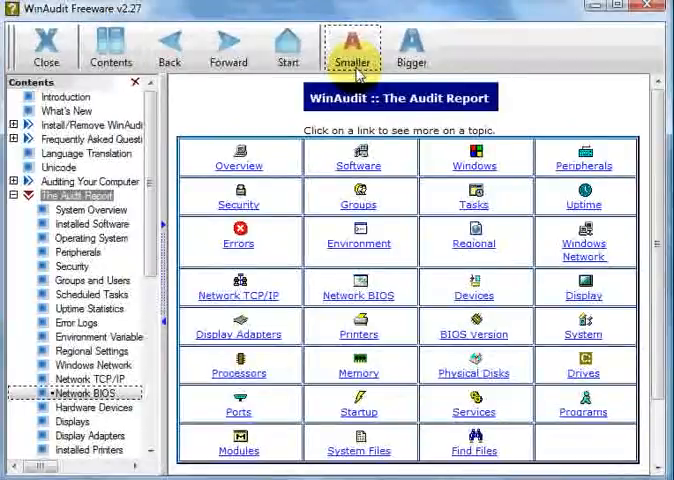
{"action": "mouse_move", "coordinate": [280, 118]}
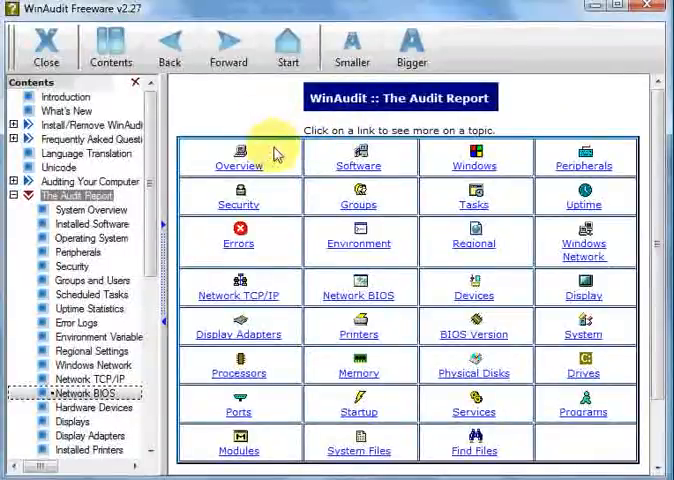
{"action": "mouse_move", "coordinate": [456, 234]}
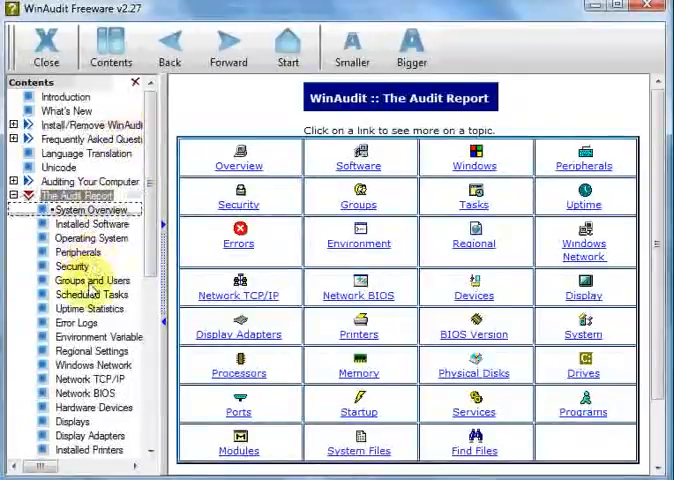
{"action": "left_click", "coordinate": [92, 224]}
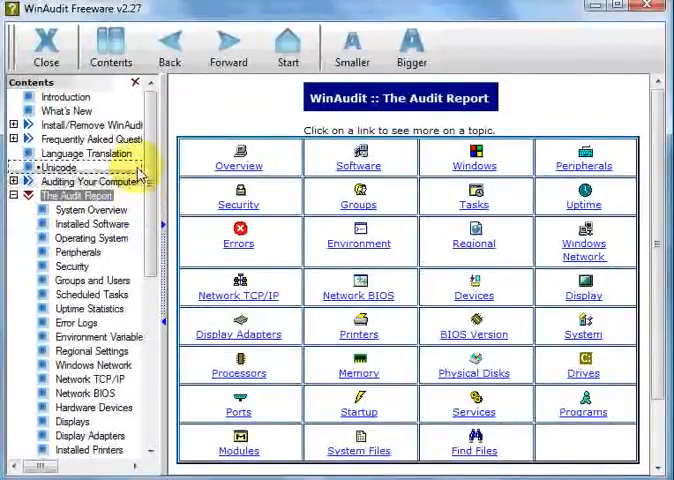
{"action": "mouse_move", "coordinate": [204, 176]}
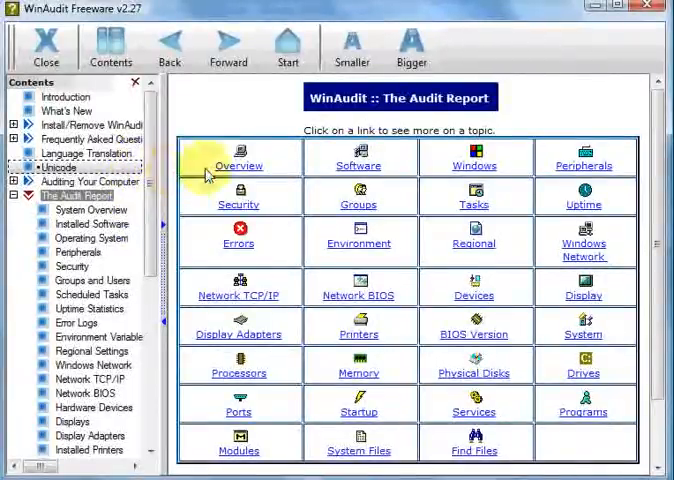
{"action": "mouse_move", "coordinate": [590, 70]}
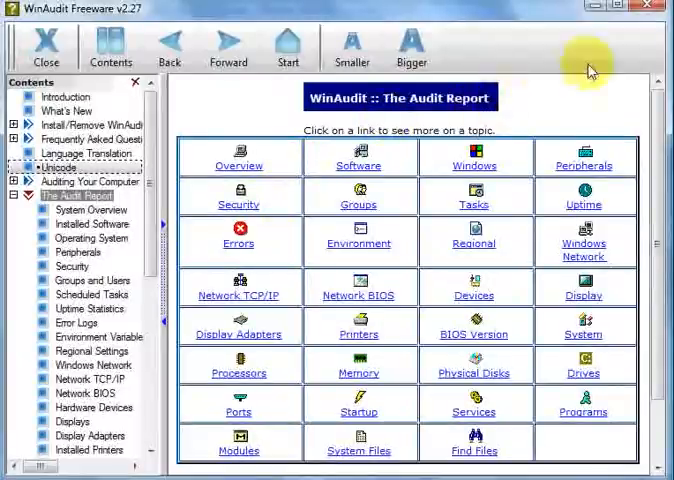
{"action": "left_click", "coordinate": [288, 48]}
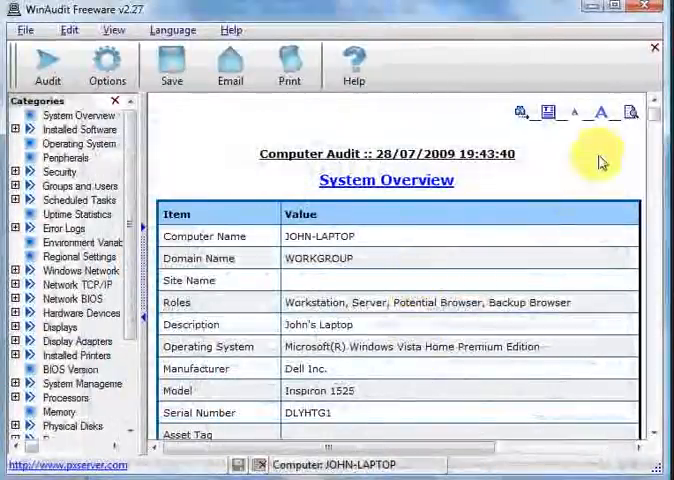
{"action": "mouse_move", "coordinate": [548, 152]}
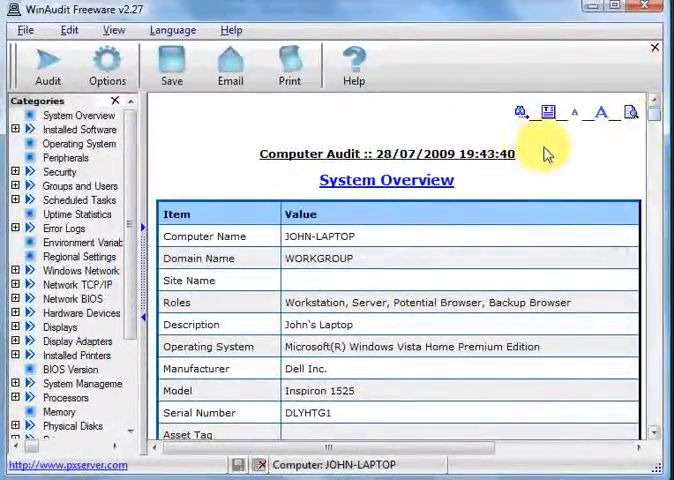
- Scroll the generated audit report down through the Installed Software entries
{"action": "scroll", "scroll_direction": "down", "scroll_amount": 3}
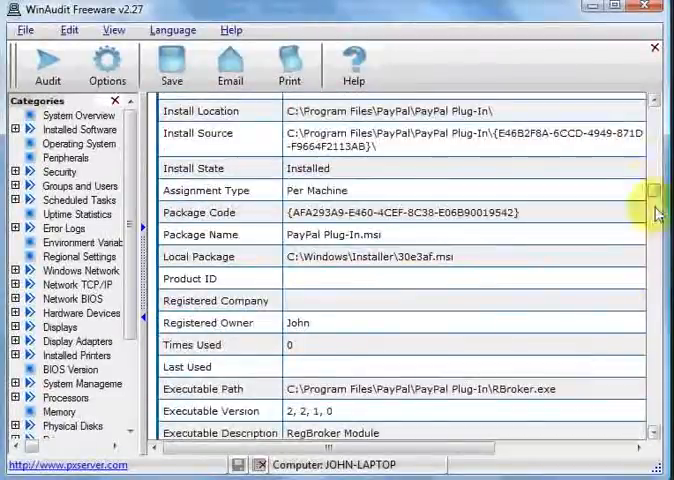
{"action": "scroll", "scroll_direction": "down", "scroll_amount": 3}
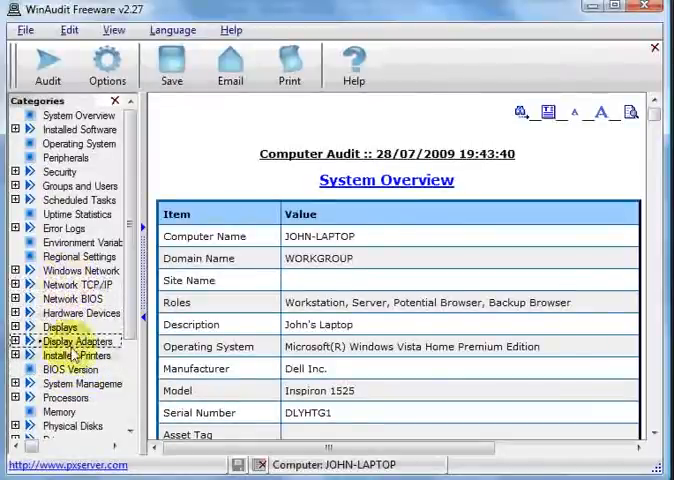
- Jump to the BIOS Version section via the Categories tree
{"action": "left_click", "coordinate": [68, 368]}
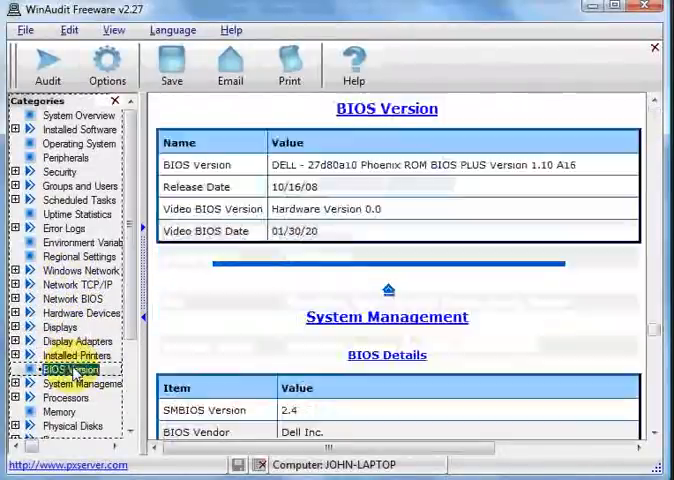
{"action": "mouse_move", "coordinate": [444, 176]}
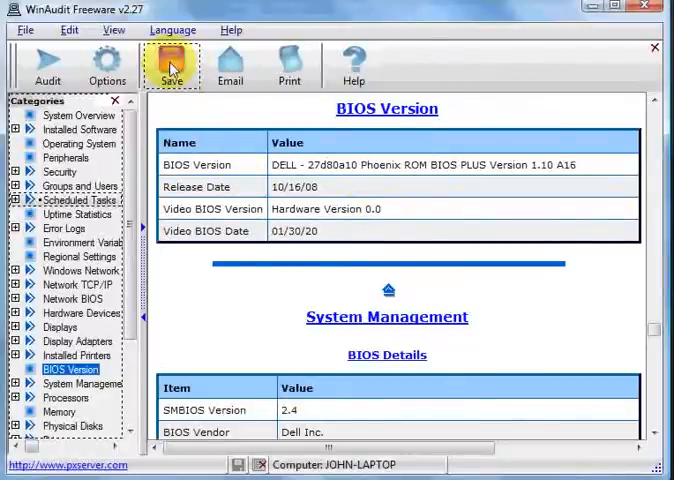
{"action": "mouse_move", "coordinate": [172, 68]}
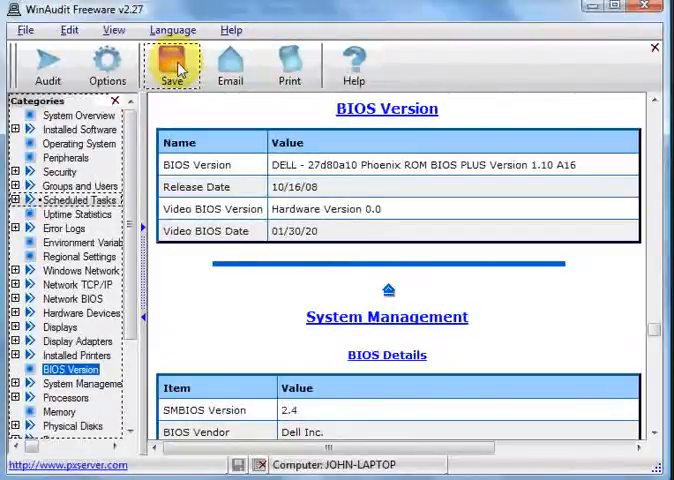
{"action": "mouse_move", "coordinate": [288, 66]}
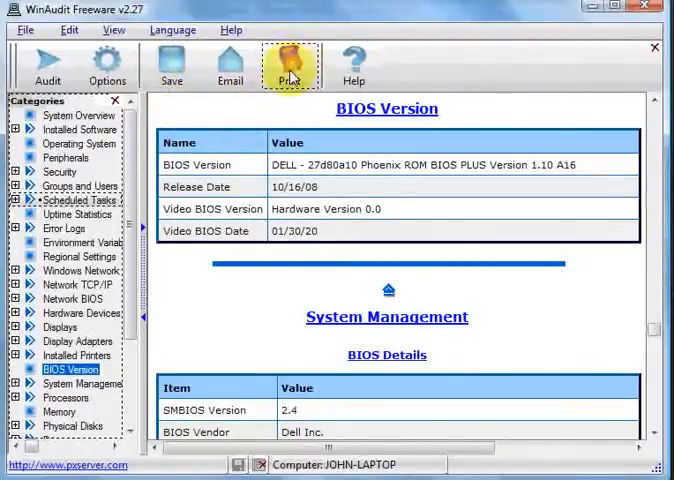
{"action": "mouse_move", "coordinate": [290, 68]}
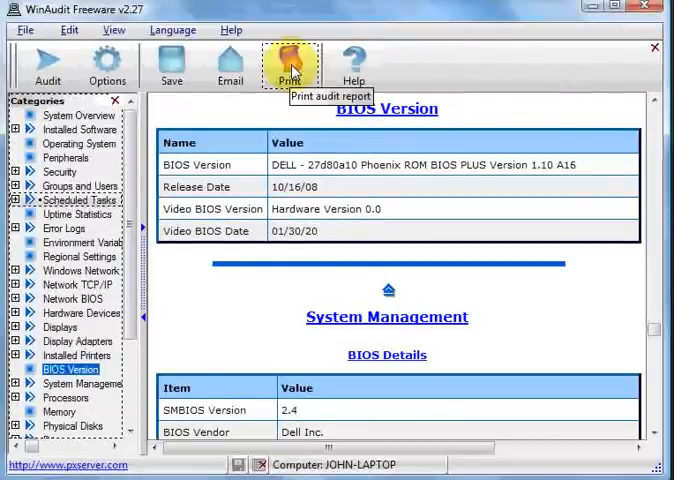
{"action": "mouse_move", "coordinate": [228, 68]}
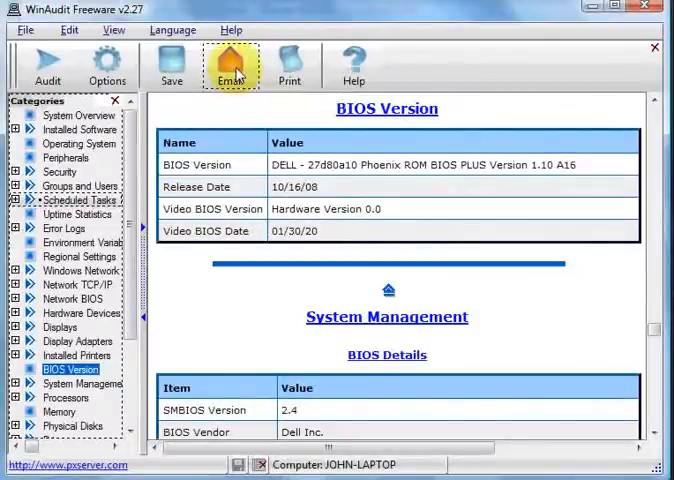
{"action": "mouse_move", "coordinate": [228, 76]}
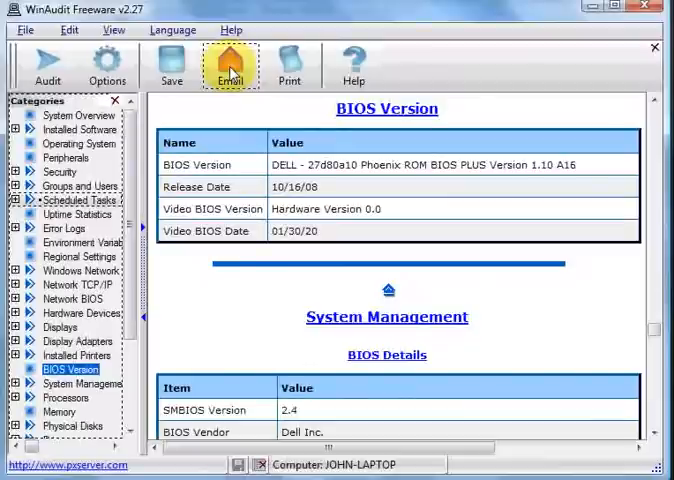
{"action": "mouse_move", "coordinate": [250, 104]}
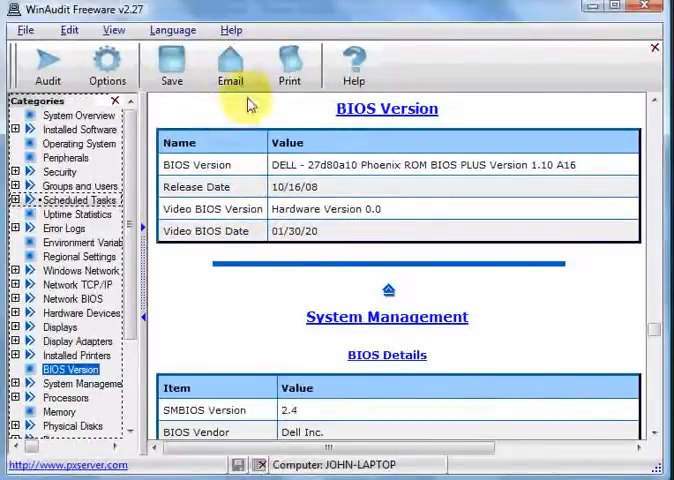
{"action": "mouse_move", "coordinate": [232, 68]}
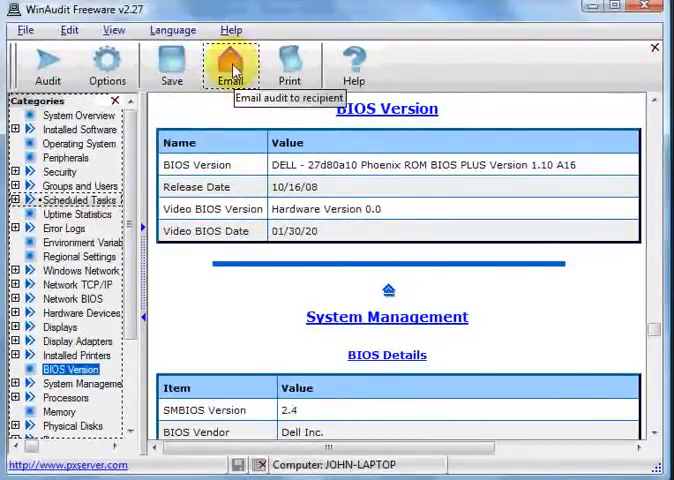
{"action": "mouse_move", "coordinate": [230, 188]}
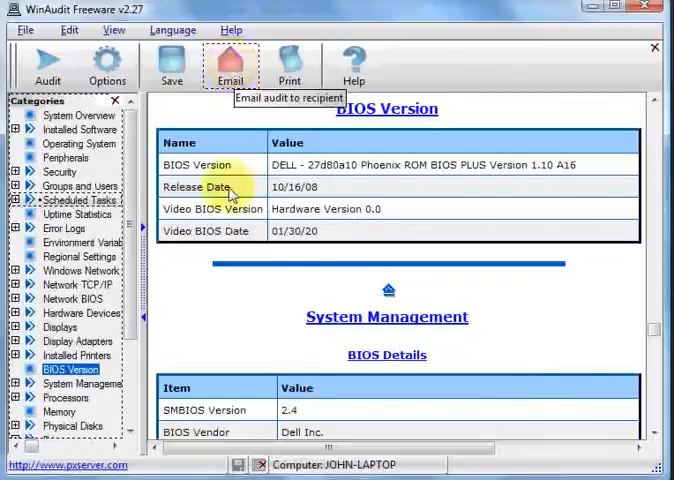
{"action": "mouse_move", "coordinate": [288, 318]}
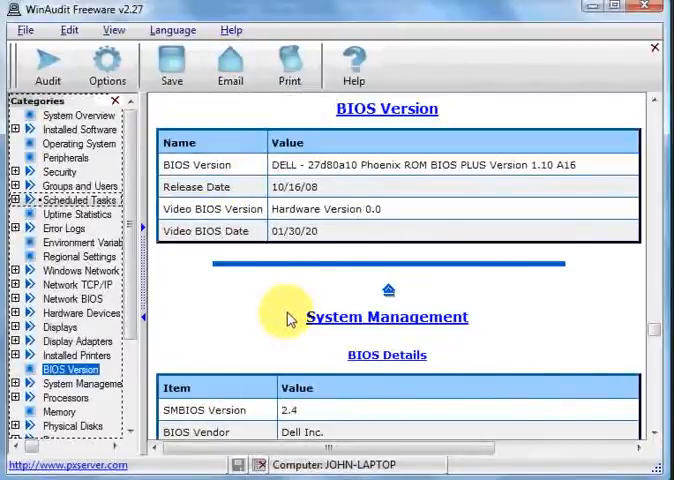
{"action": "mouse_move", "coordinate": [384, 256]}
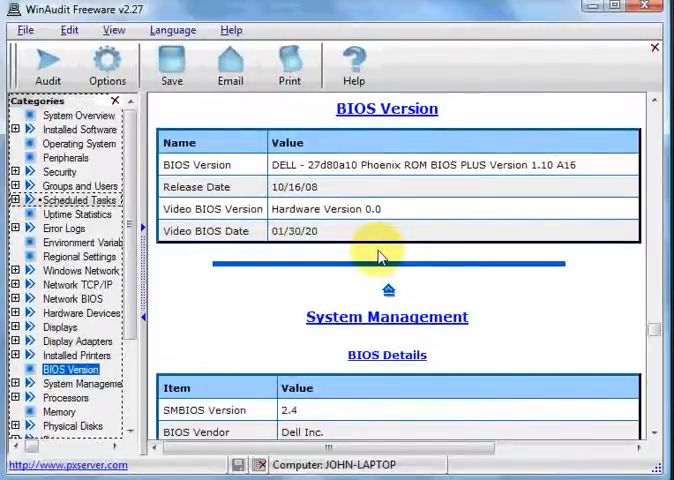
{"action": "mouse_move", "coordinate": [378, 252]}
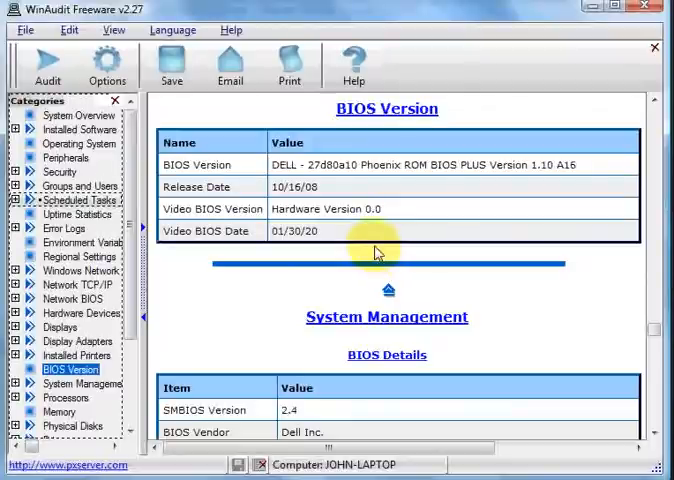
{"action": "mouse_move", "coordinate": [368, 244]}
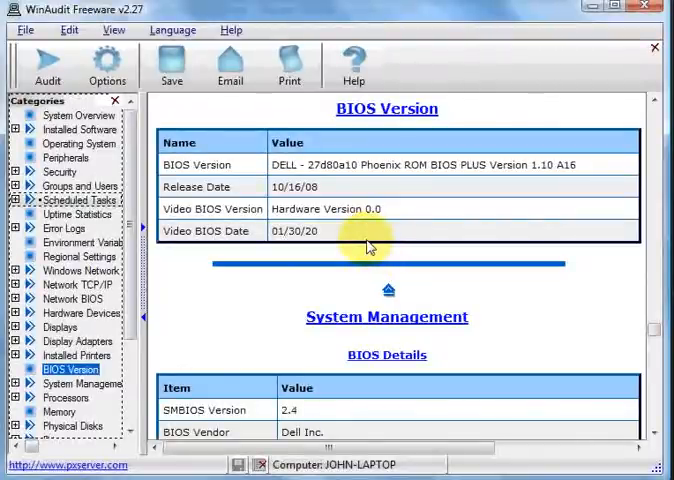